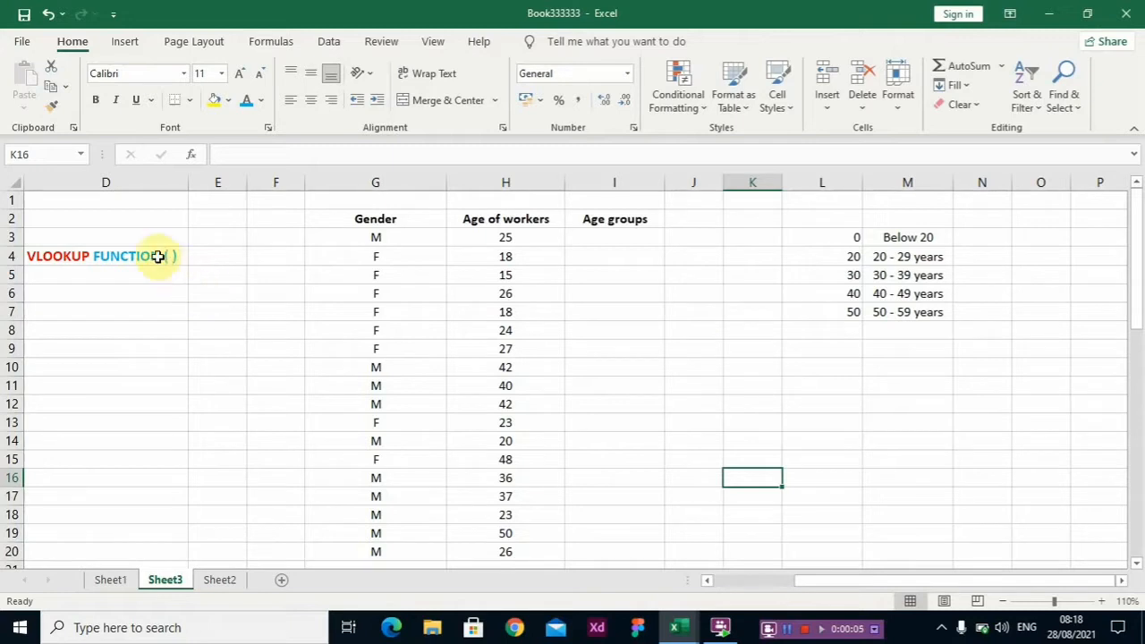
# Review the Age of workers column, the age table L3:M7 and the empty Age groups cell I3
pyautogui.click(105, 293)
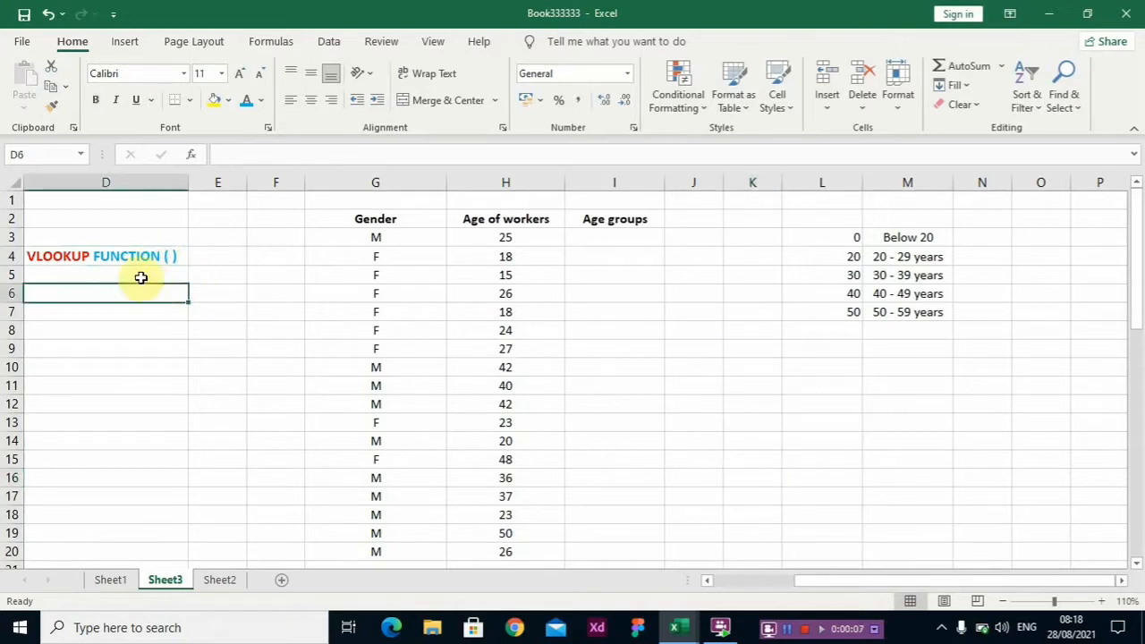
pyautogui.click(106, 258)
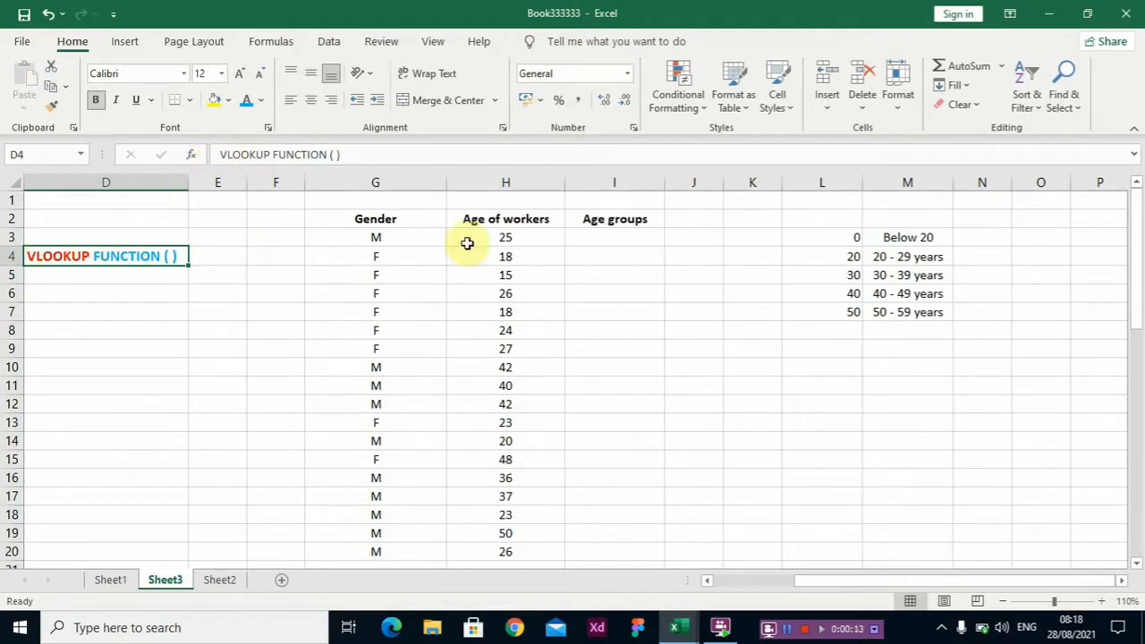
pyautogui.click(505, 236)
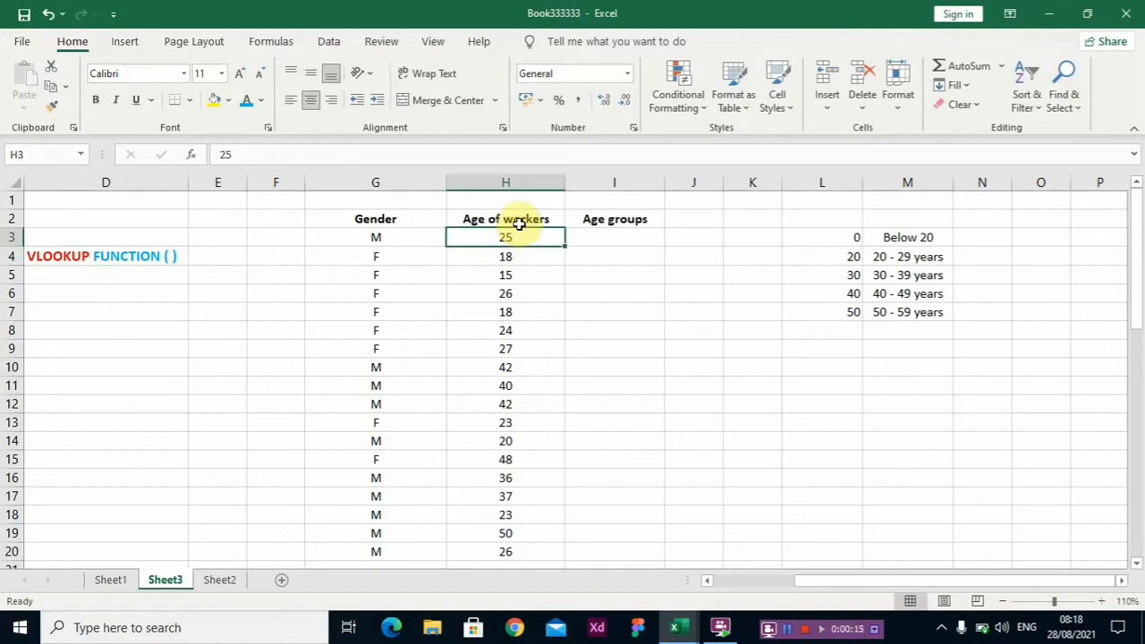
pyautogui.click(504, 182)
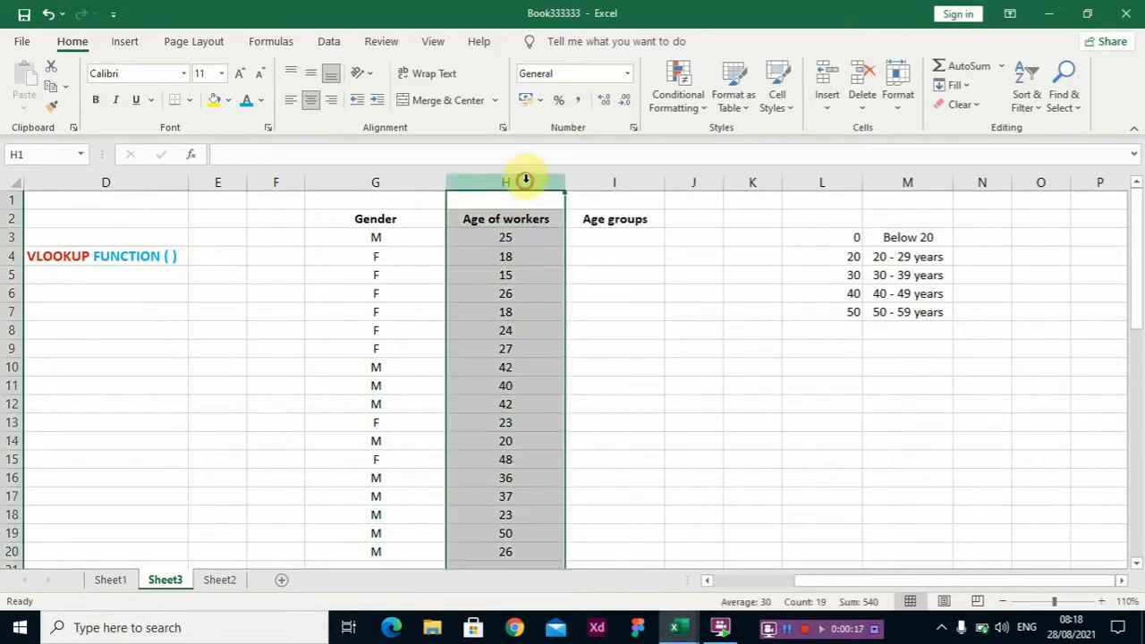
pyautogui.click(505, 236)
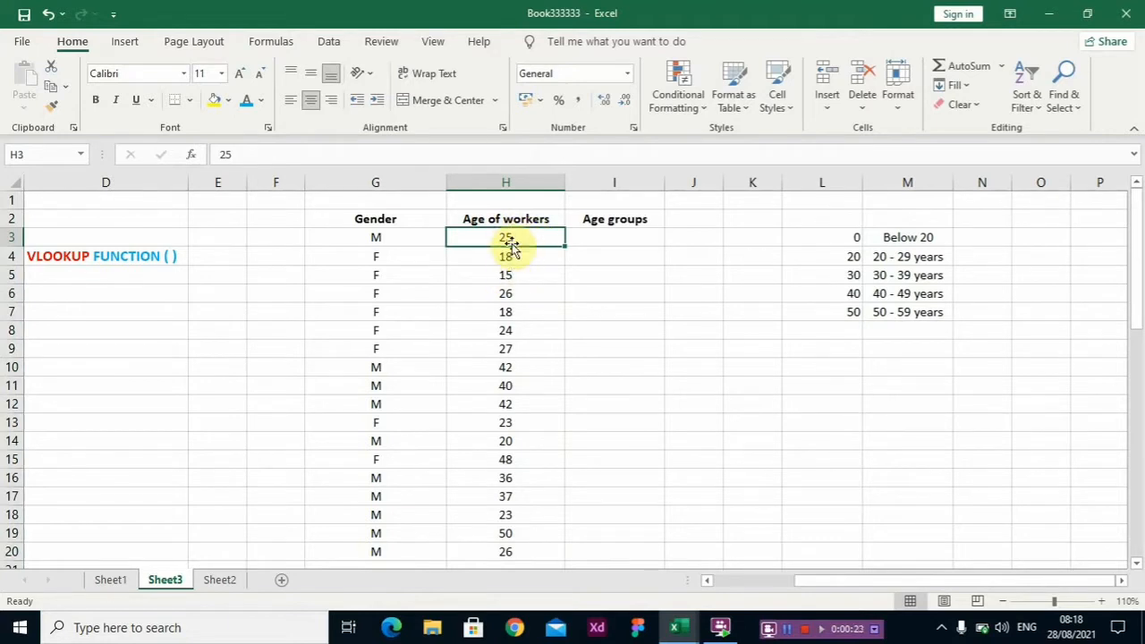
pyautogui.moveTo(612, 276)
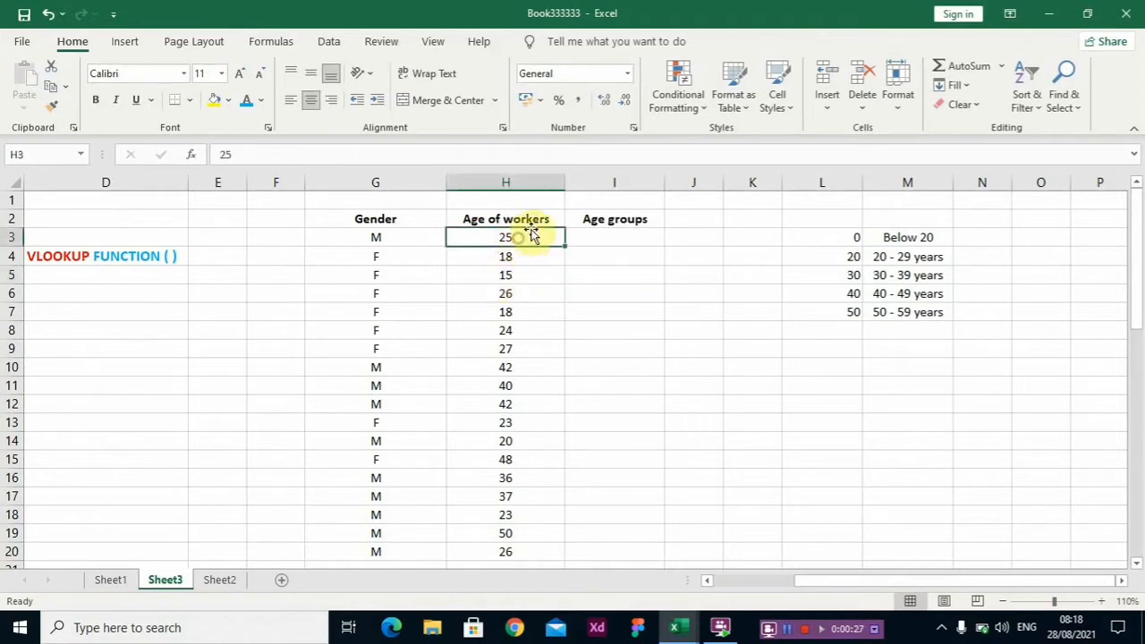
pyautogui.click(614, 236)
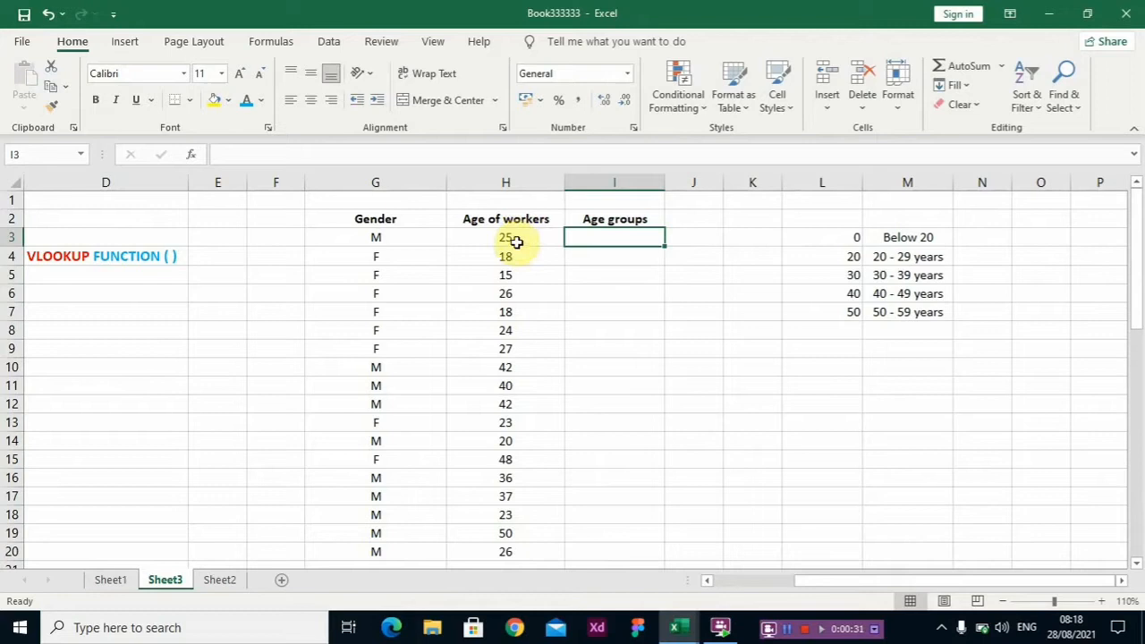
pyautogui.moveTo(521, 484)
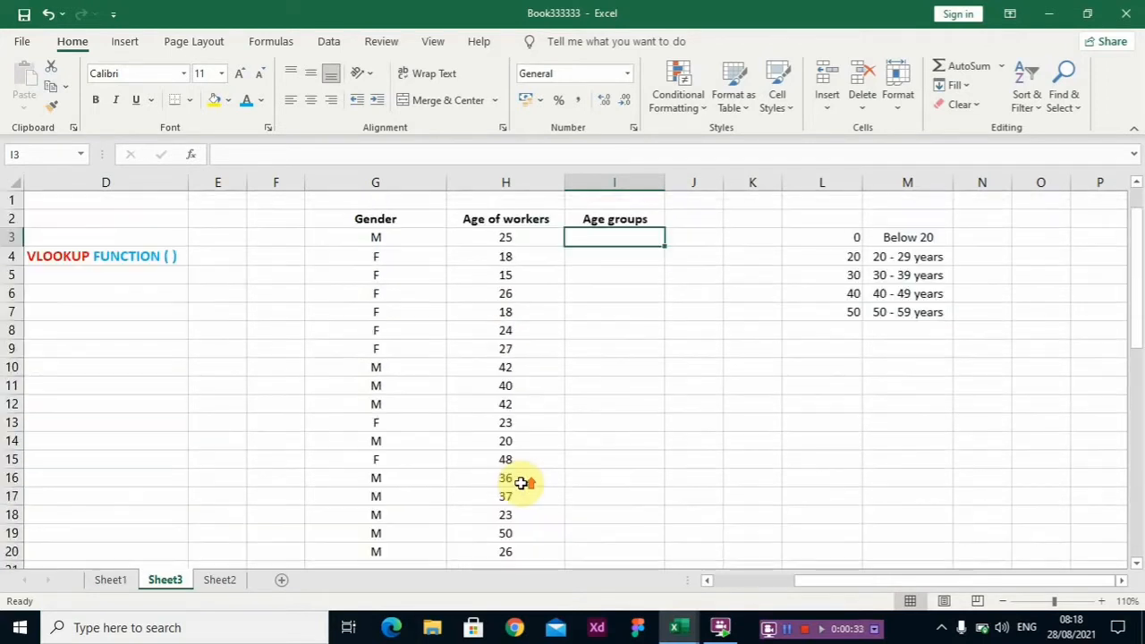
pyautogui.moveTo(527, 238)
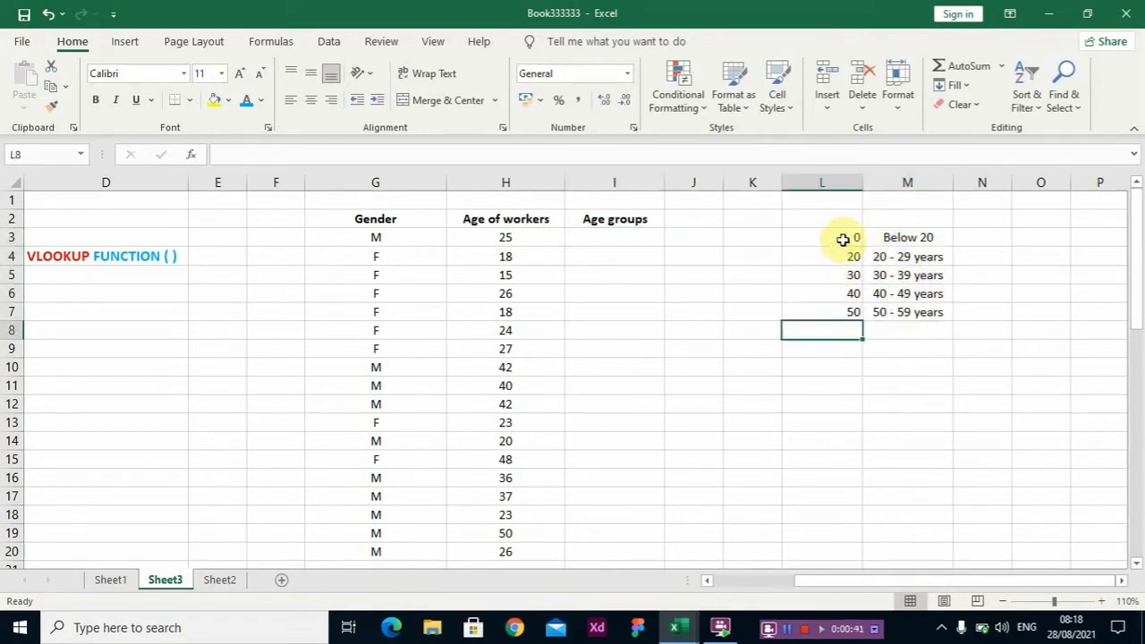
pyautogui.moveTo(821, 236); pyautogui.dragTo(907, 311)
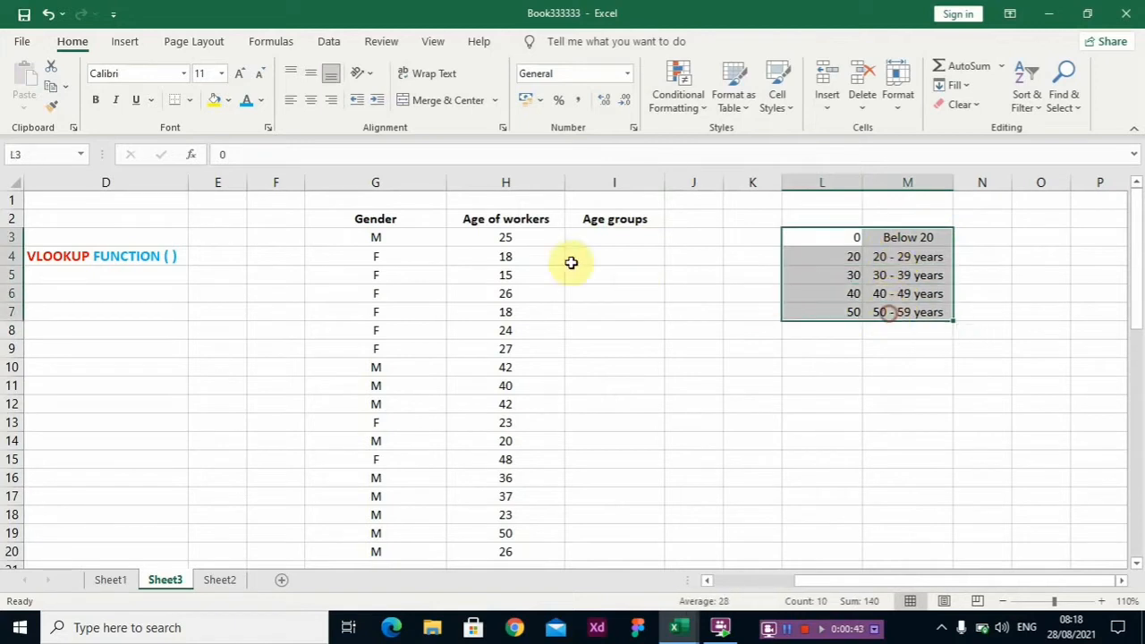
pyautogui.click(505, 236)
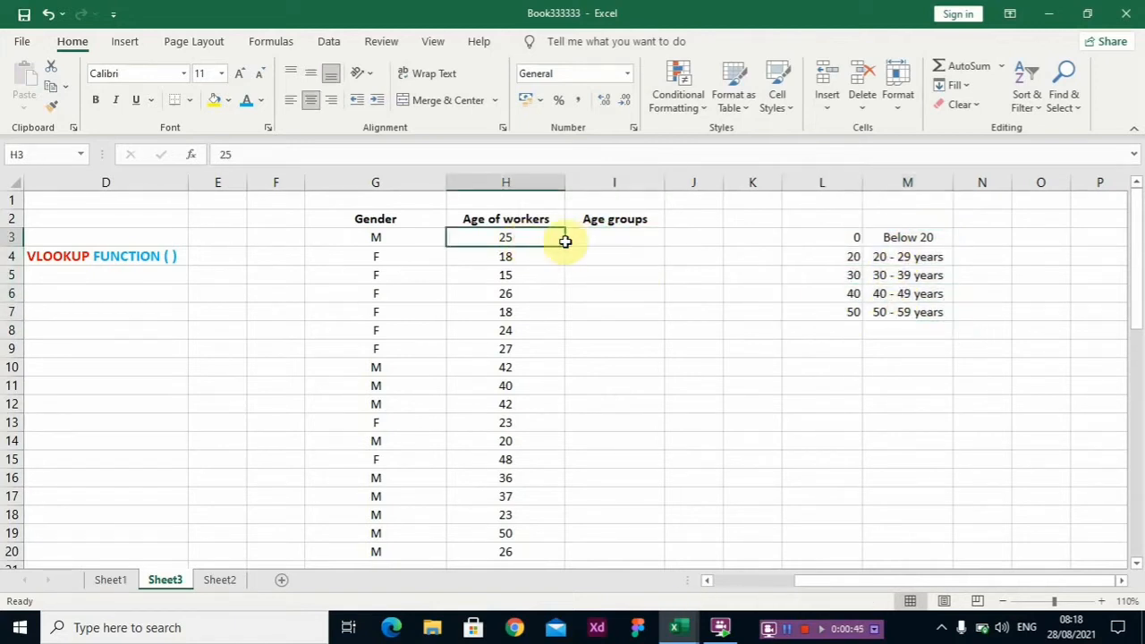
pyautogui.click(614, 237)
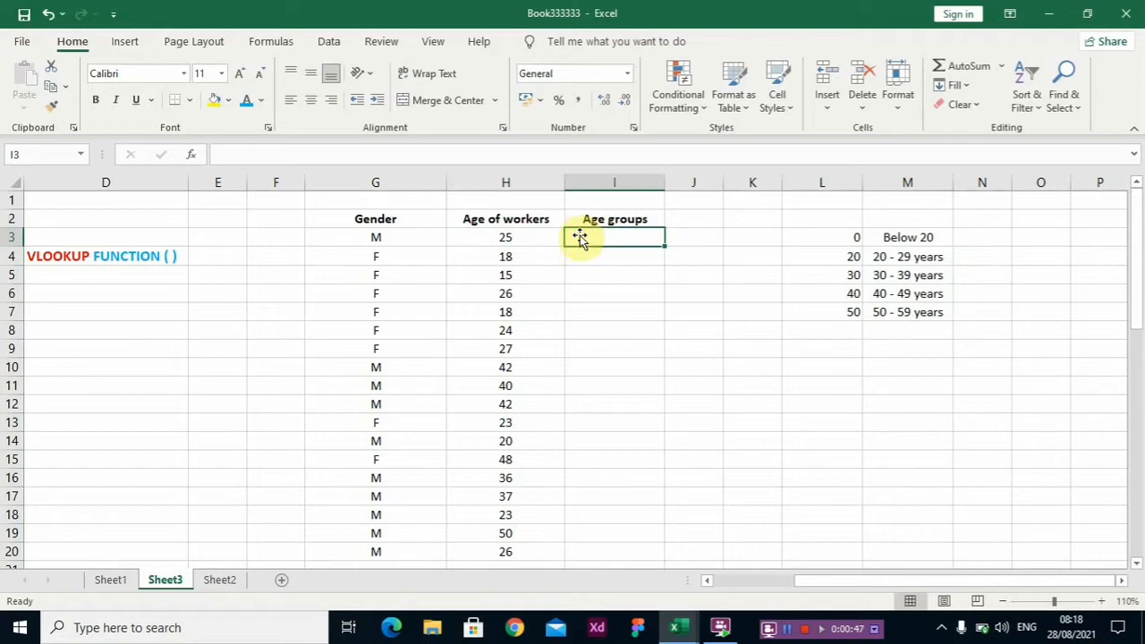
pyautogui.click(504, 237)
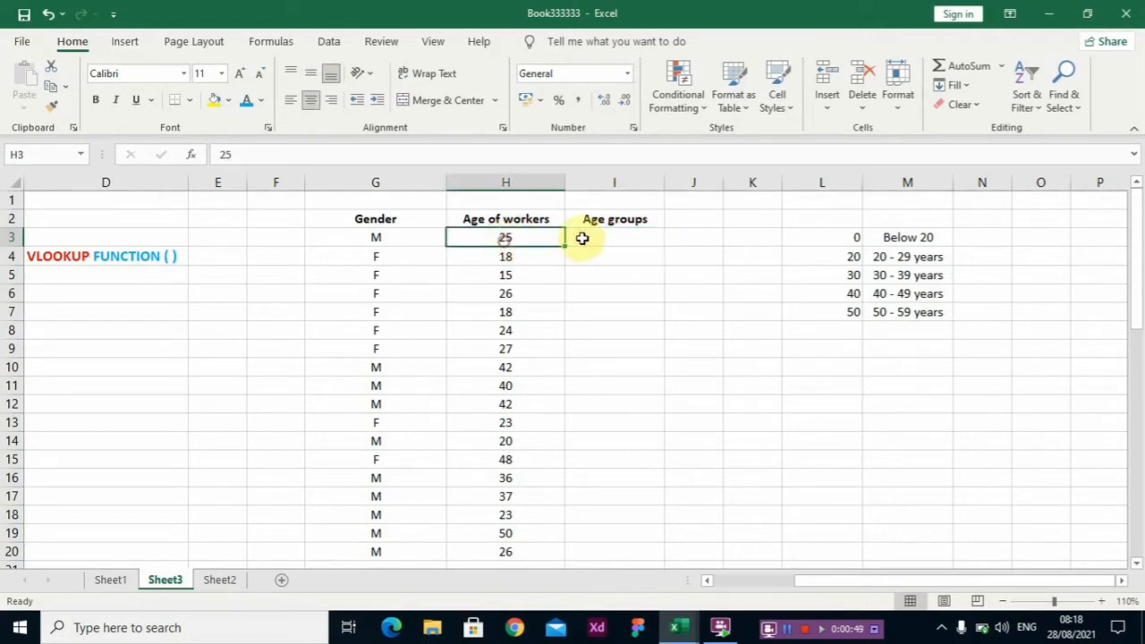
pyautogui.click(614, 237)
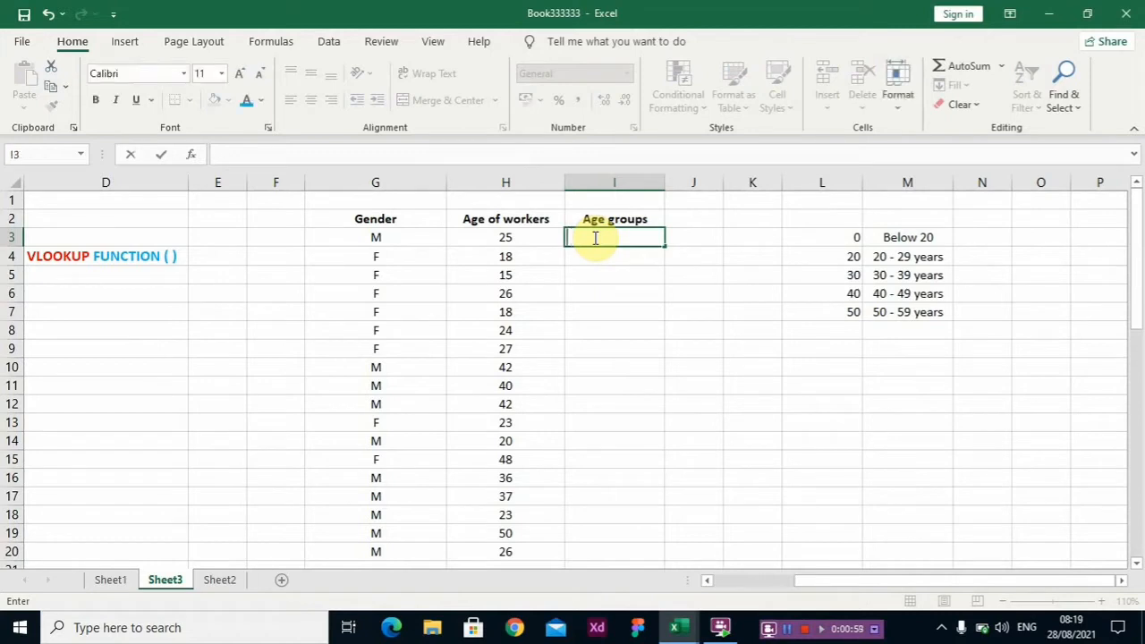
# Enter =VLOOKUP(H3,L3:M7,2) in I3 so age 25 reads 20 - 29 years
pyautogui.write('=v')
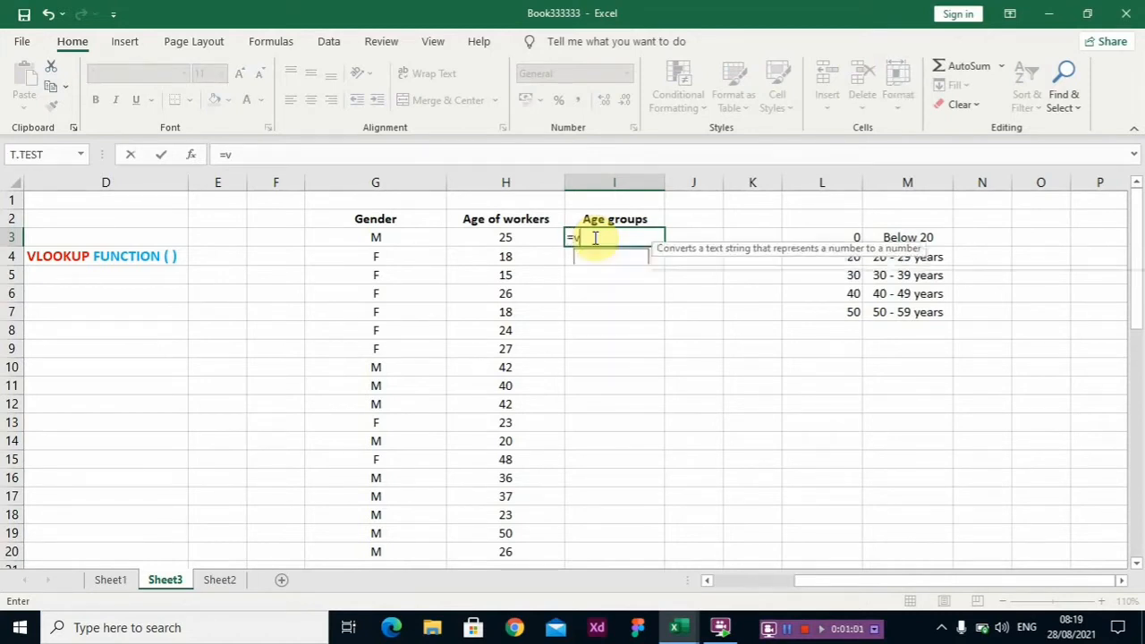
pyautogui.write('lo')
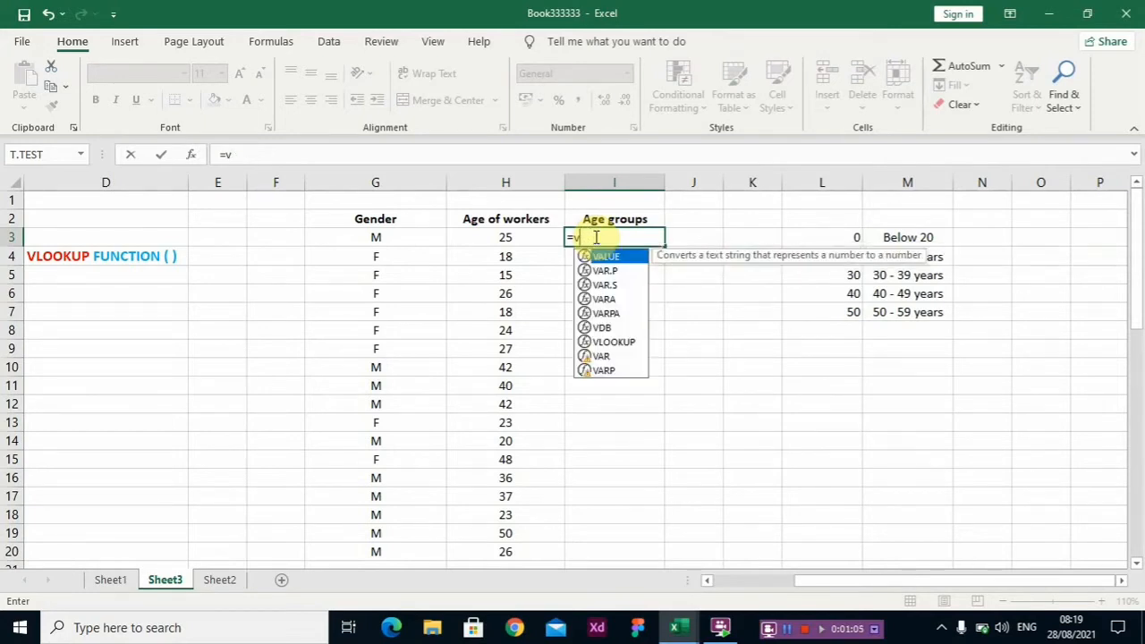
pyautogui.write('lo')
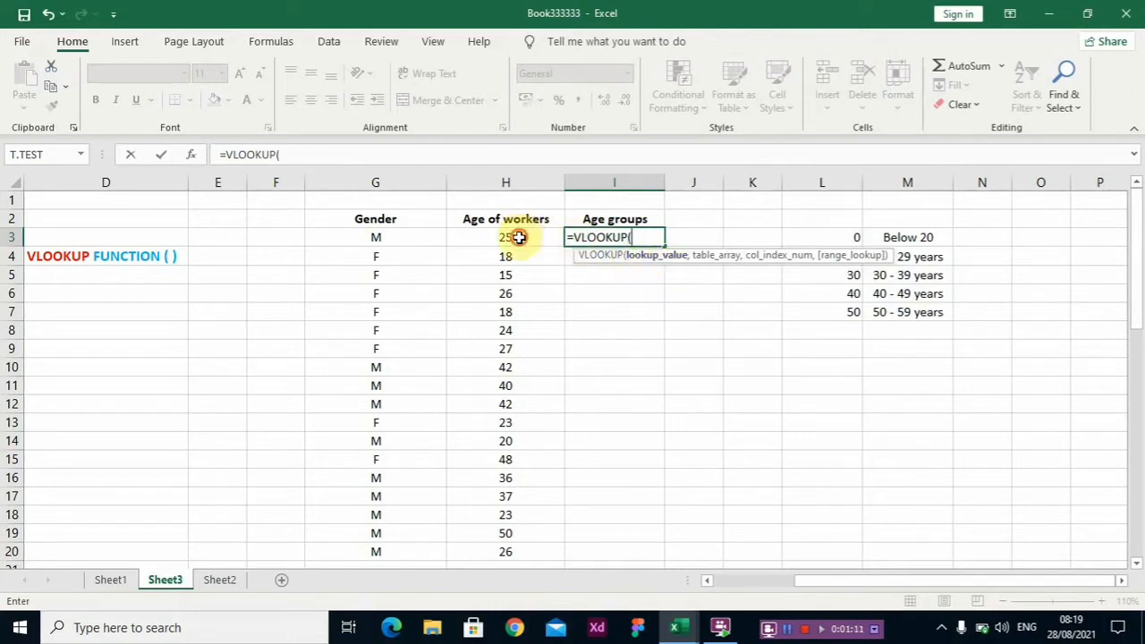
pyautogui.click(504, 236)
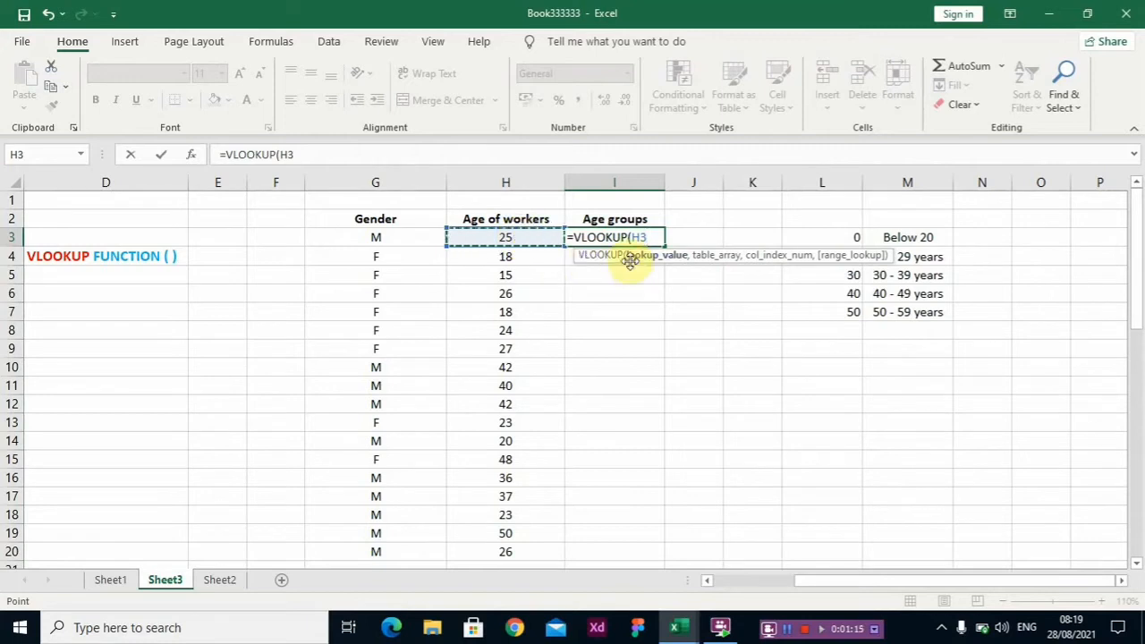
pyautogui.write(',')
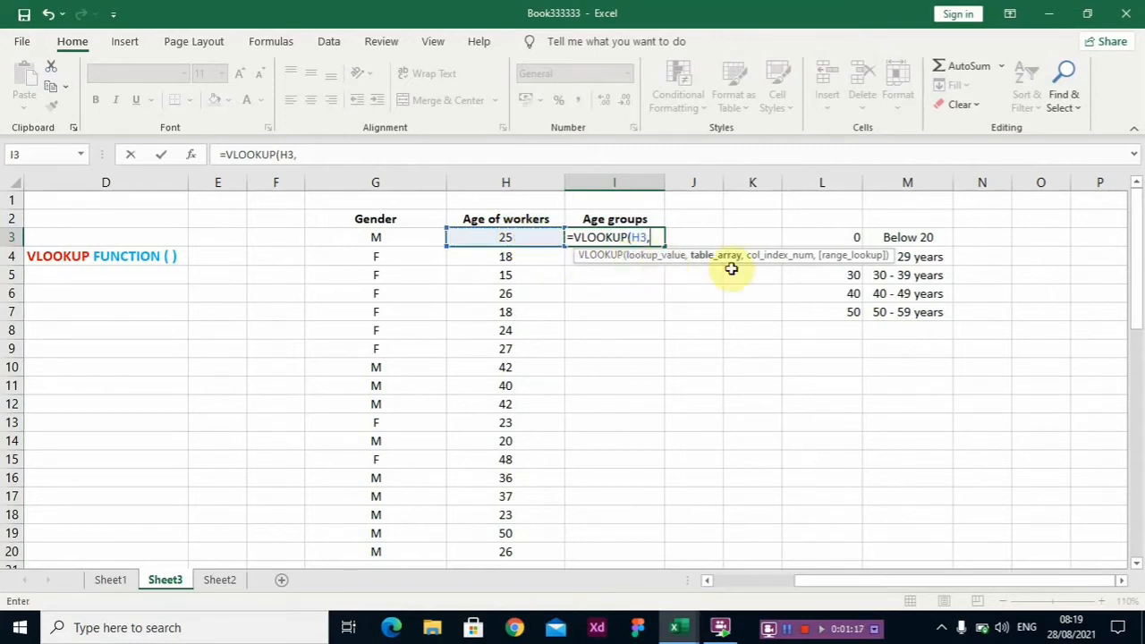
pyautogui.click(821, 236)
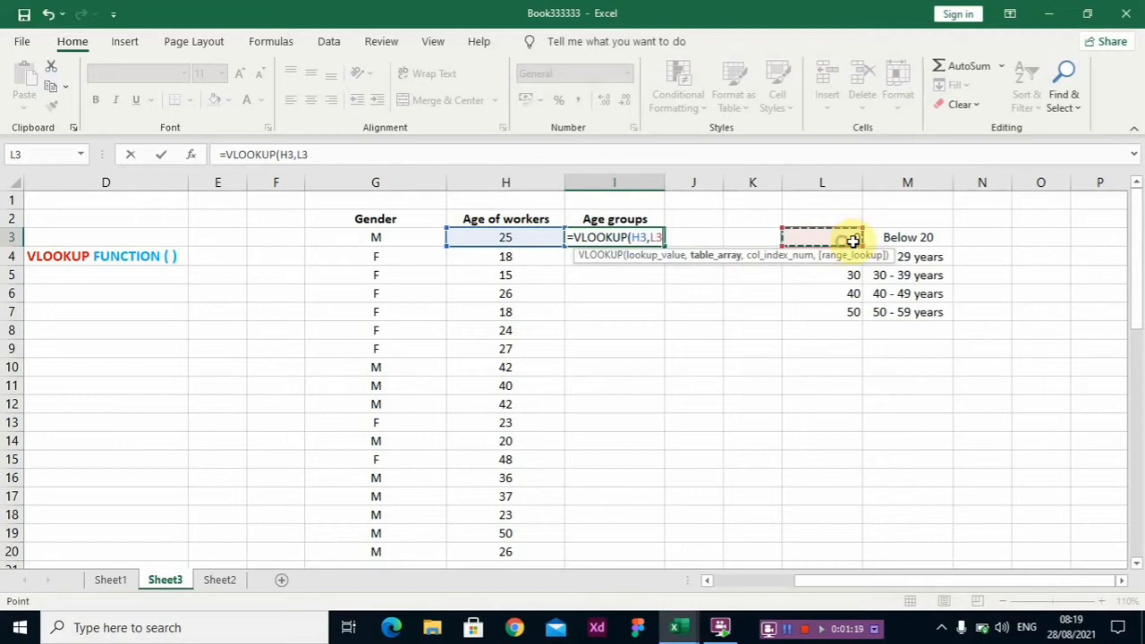
pyautogui.moveTo(820, 237); pyautogui.dragTo(906, 311)
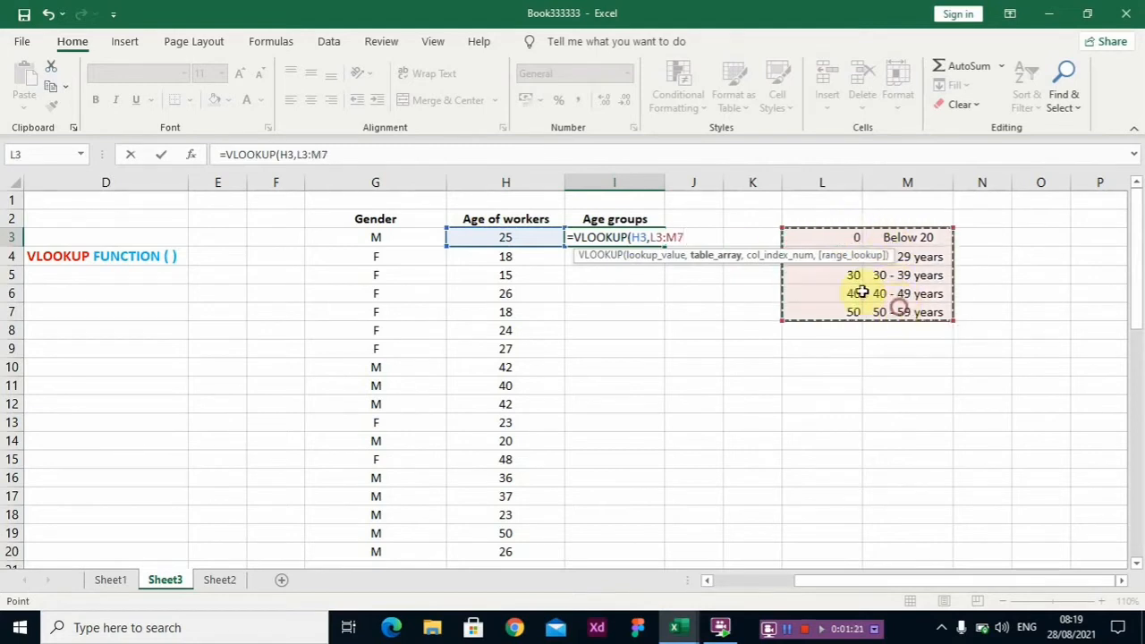
pyautogui.write(',')
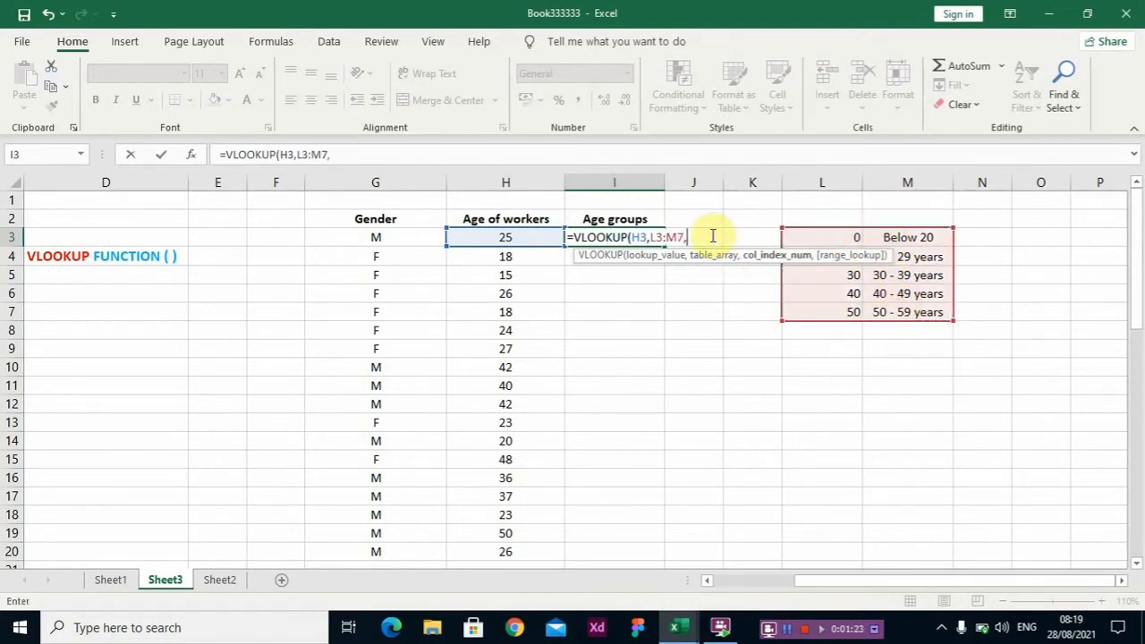
pyautogui.write('2')
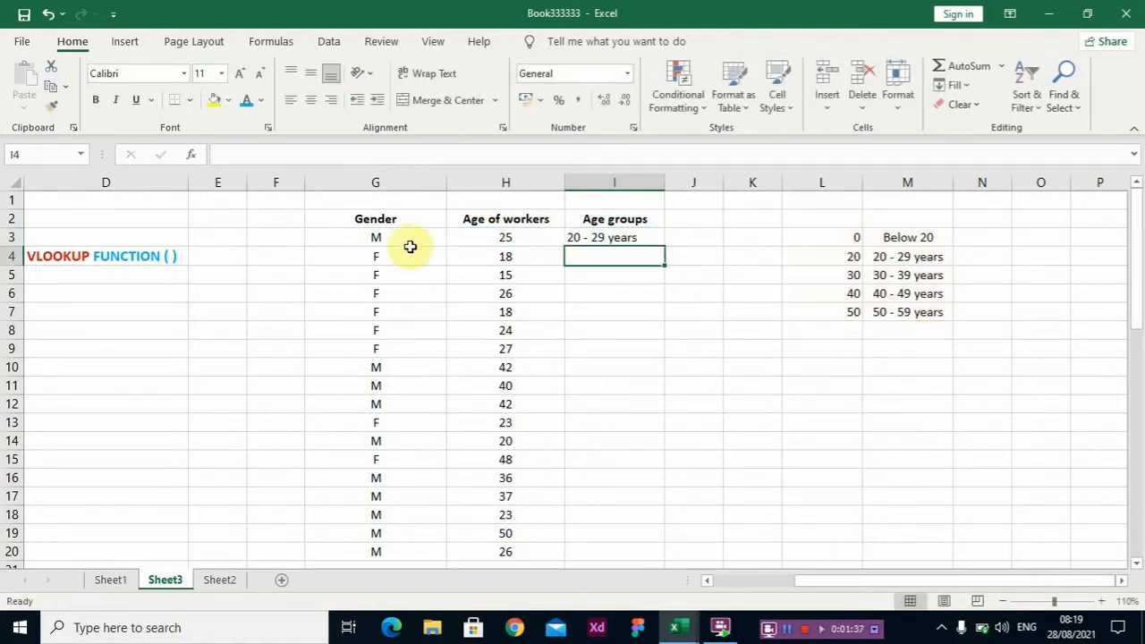
pyautogui.click(616, 236)
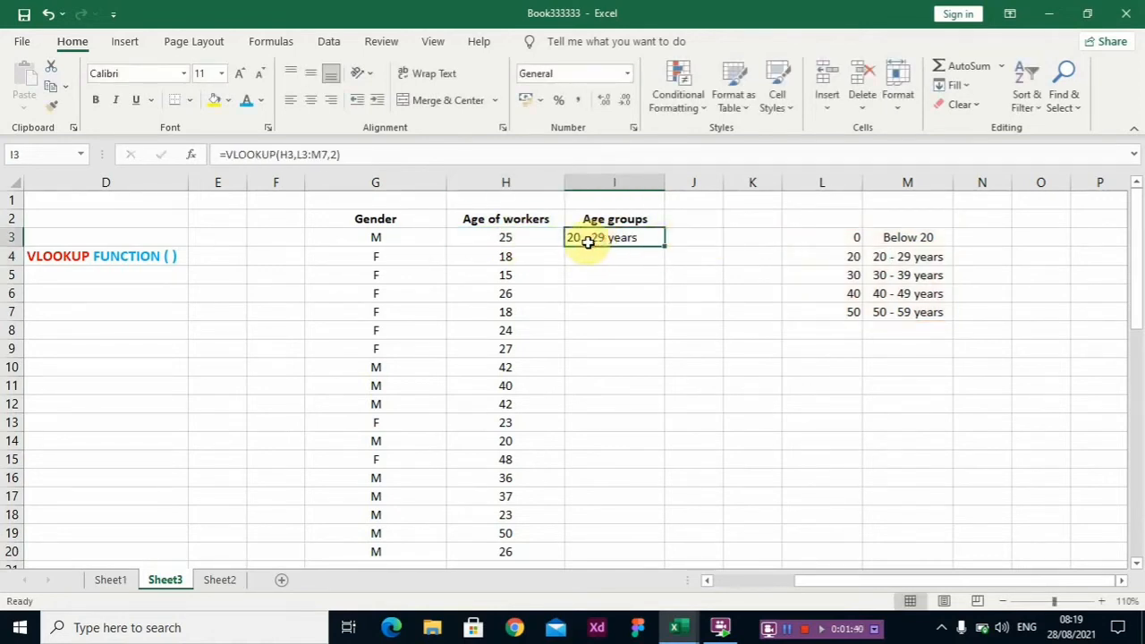
pyautogui.click(504, 236)
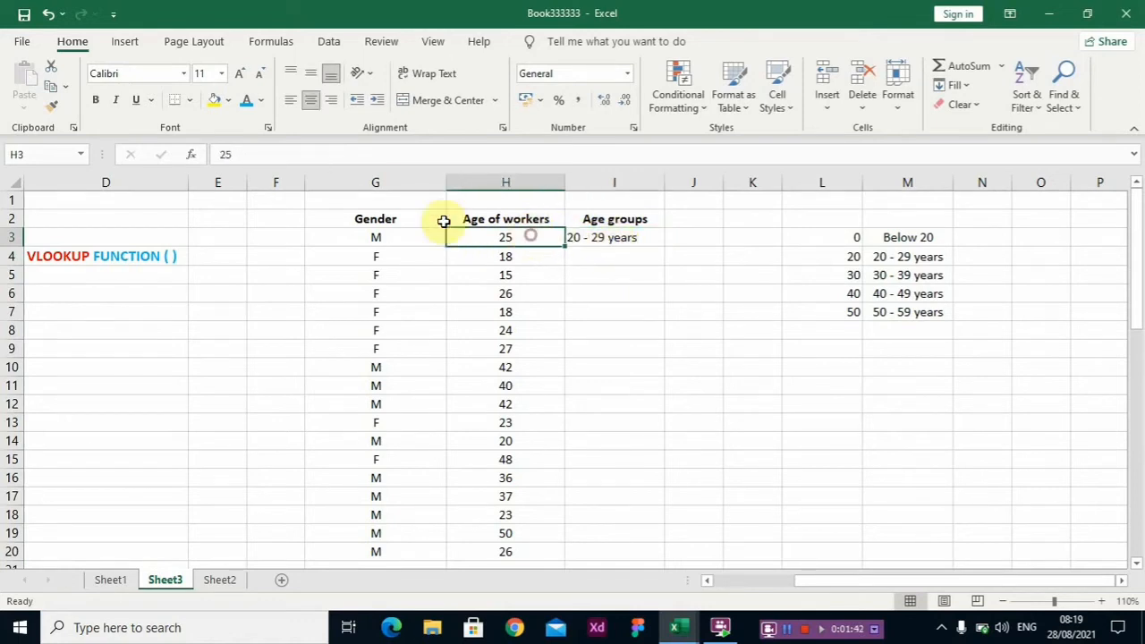
pyautogui.click(614, 236)
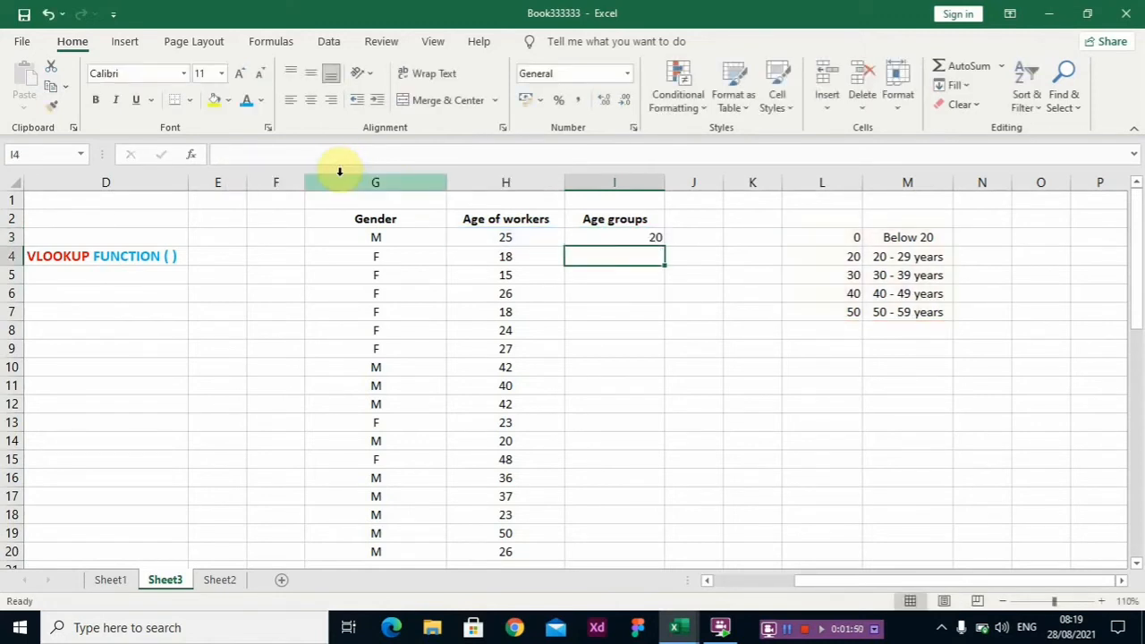
pyautogui.click(614, 236)
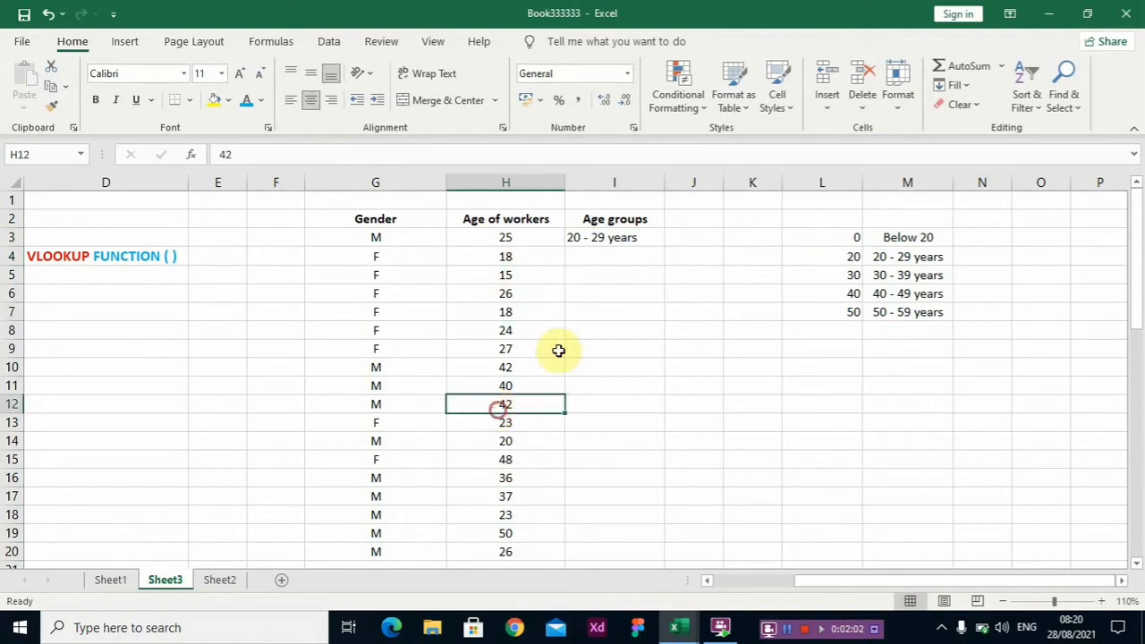
# Make the table range $L$3:$M$7 with F4 and fill age groups down I3:I20
pyautogui.click(614, 236)
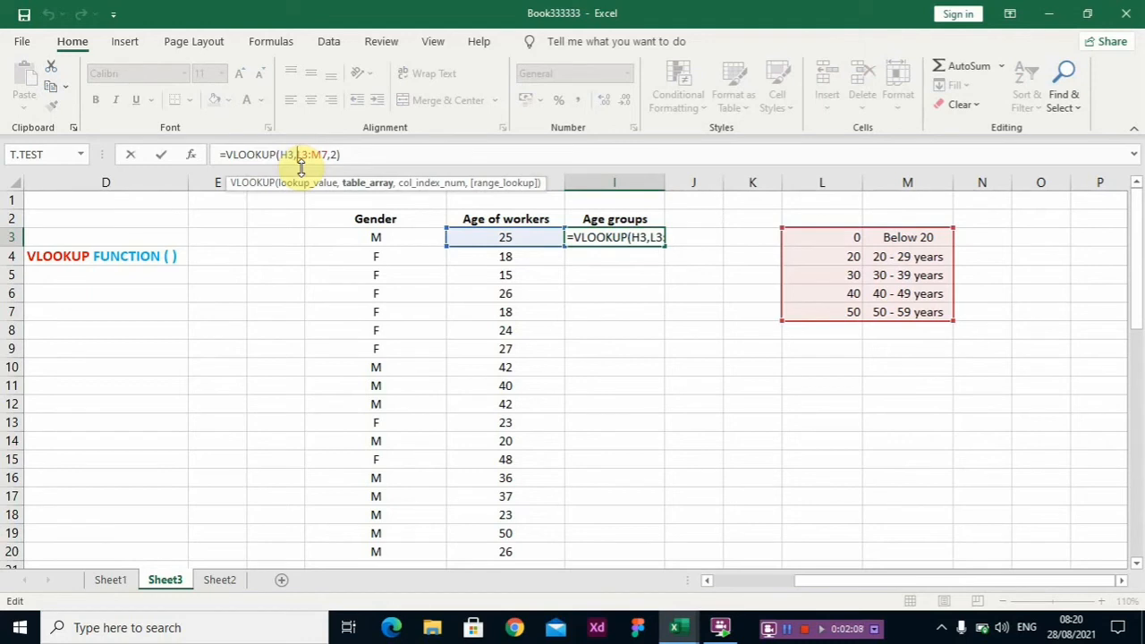
pyautogui.press('f4')
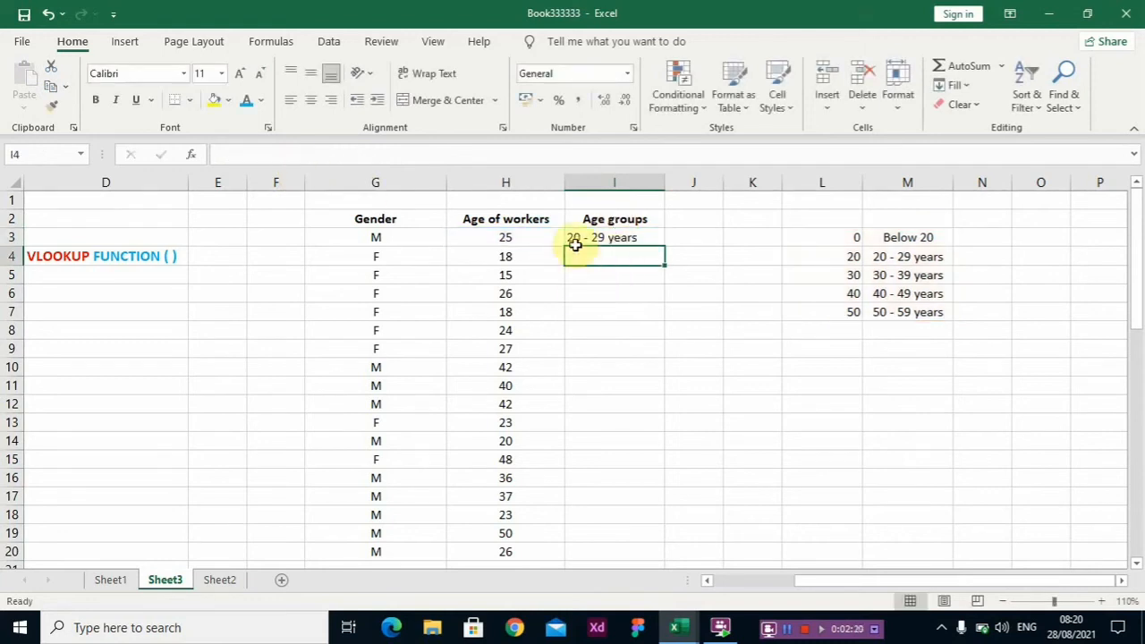
pyautogui.click(615, 236)
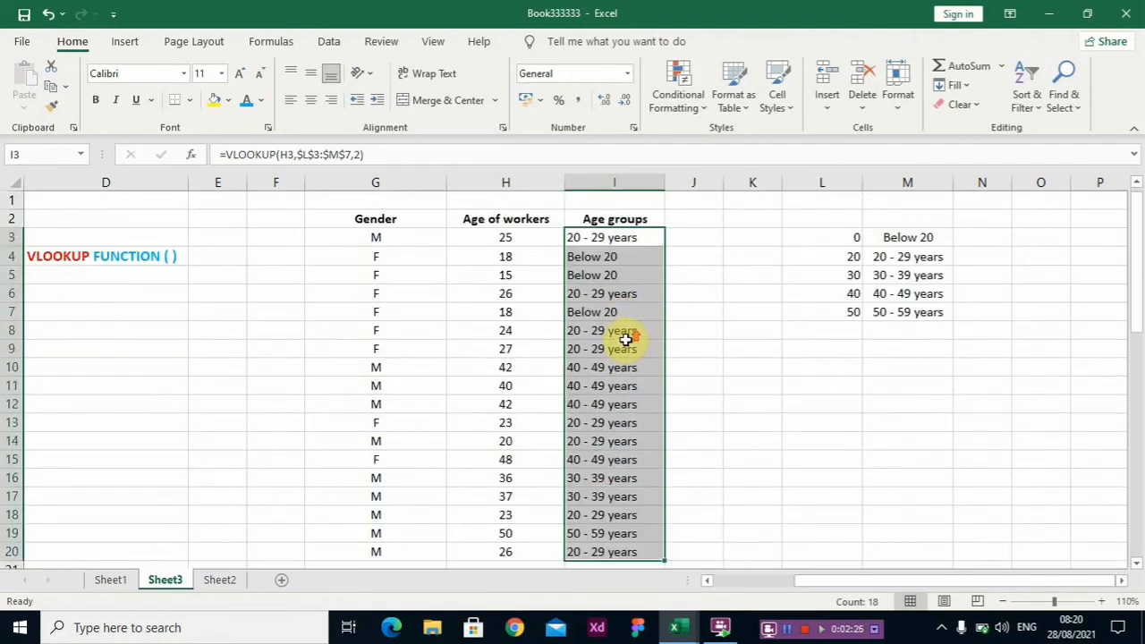
pyautogui.scroll(-3)
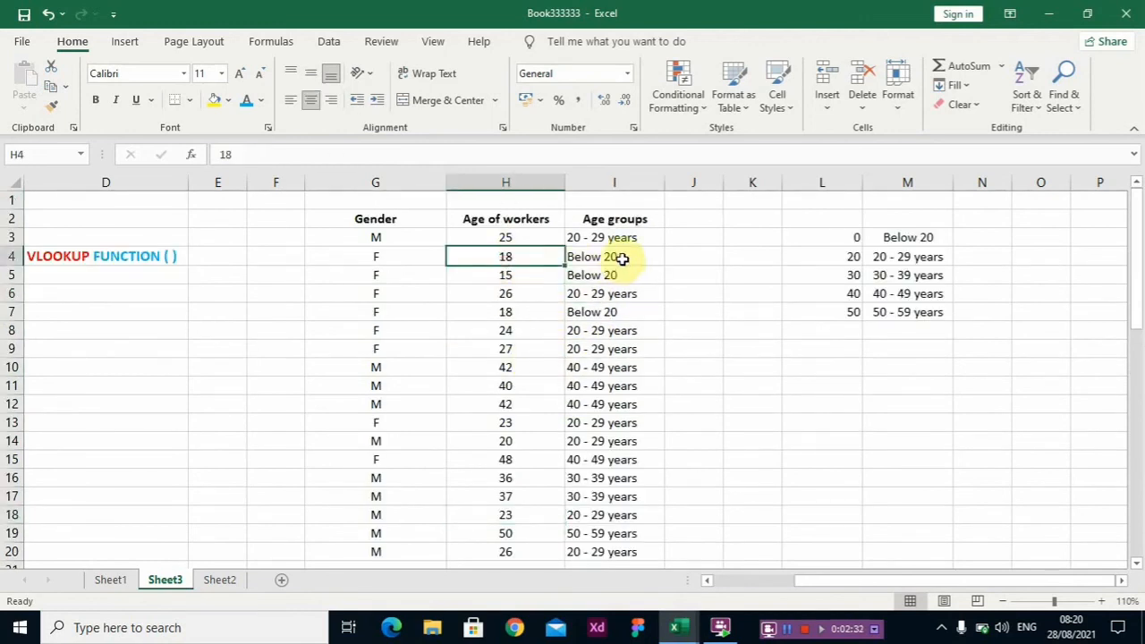
pyautogui.click(505, 276)
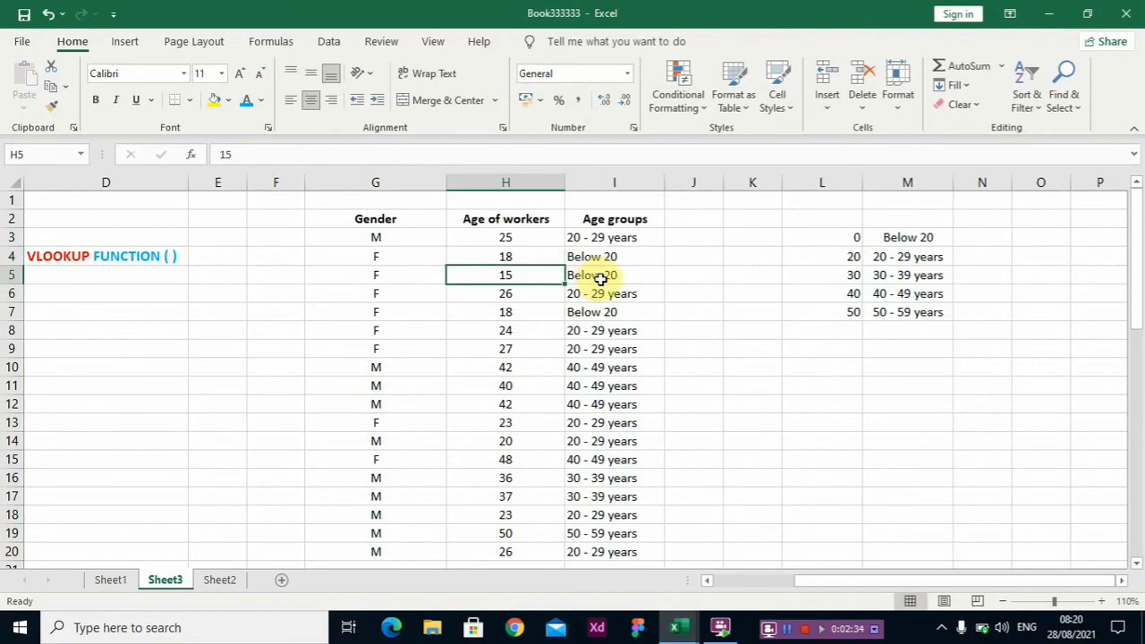